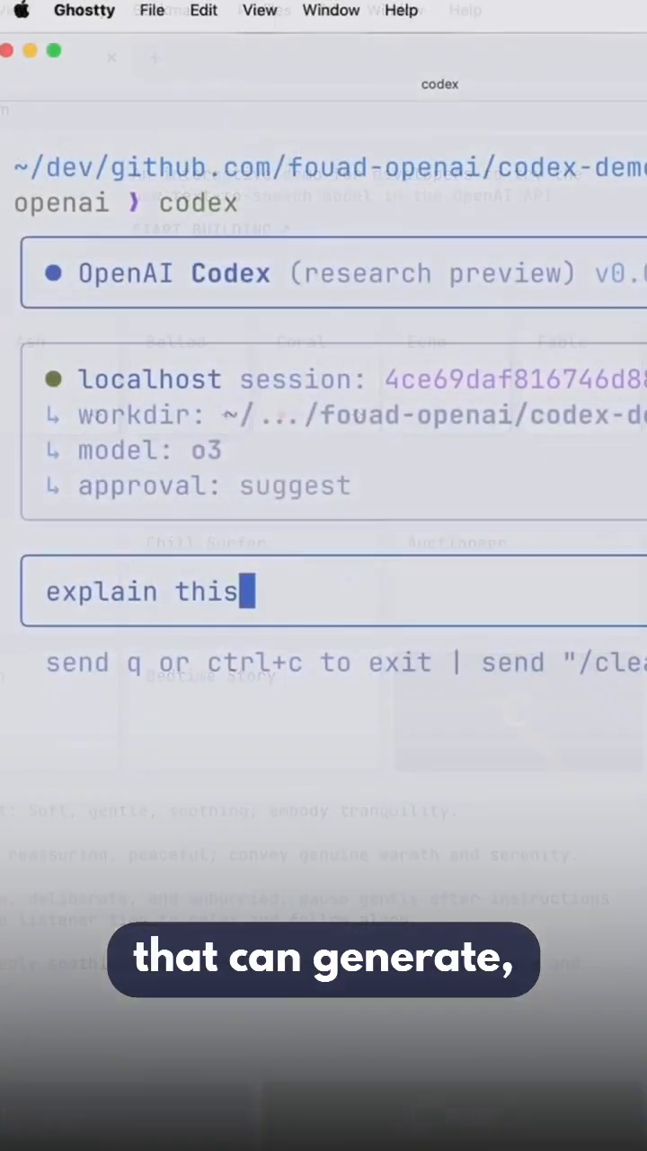
Extend the Codex prompt to read "explain this codebase to me and" without sending it
text(codebase to me and)
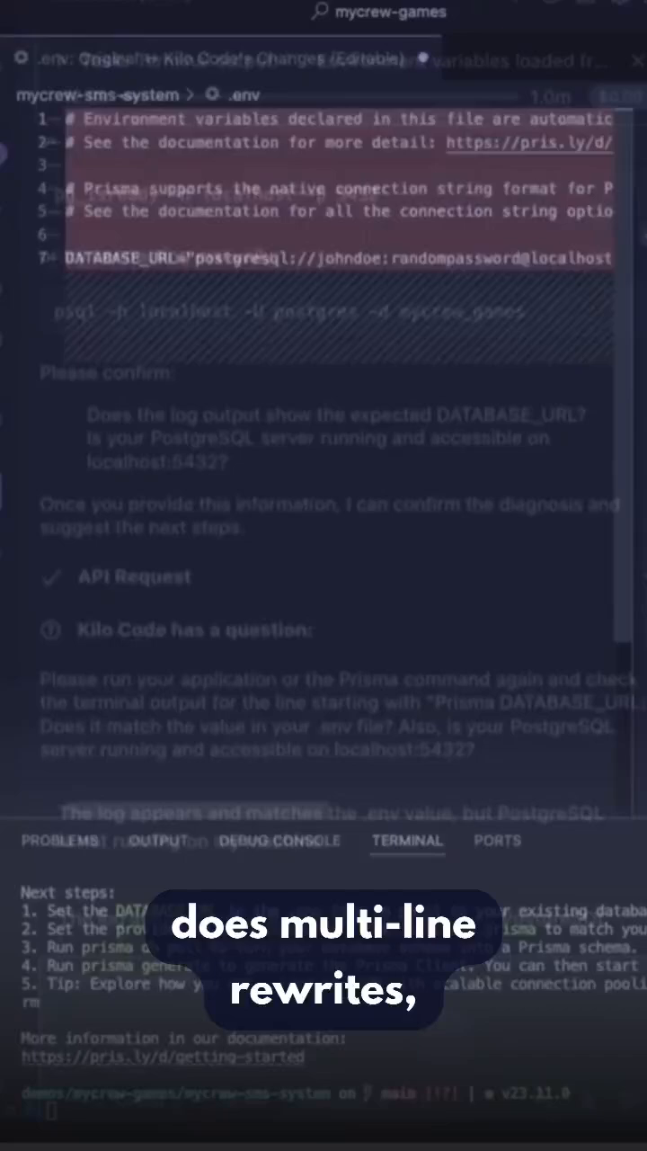
click(252, 58)
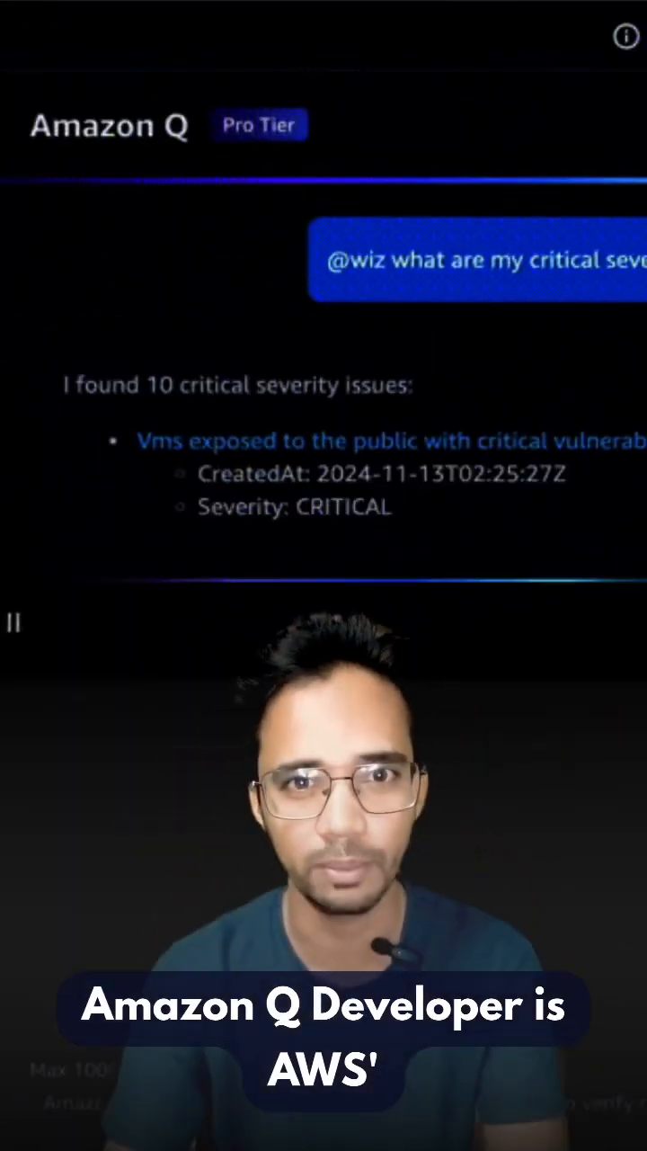
scroll(down, 3)
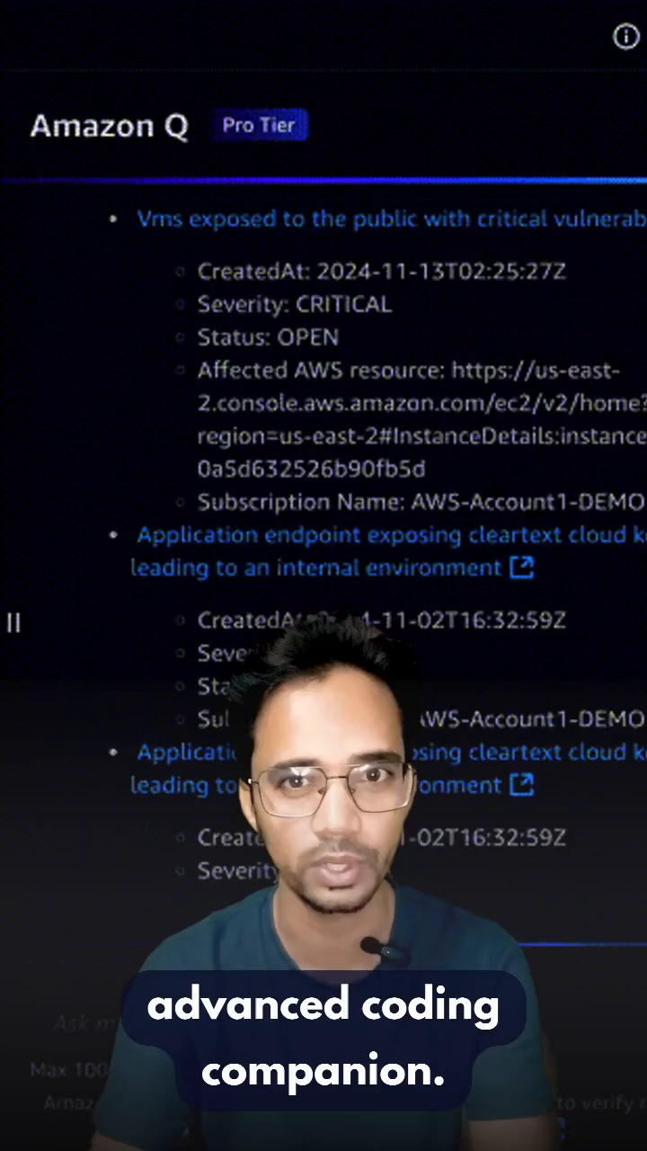
scroll(down, 3)
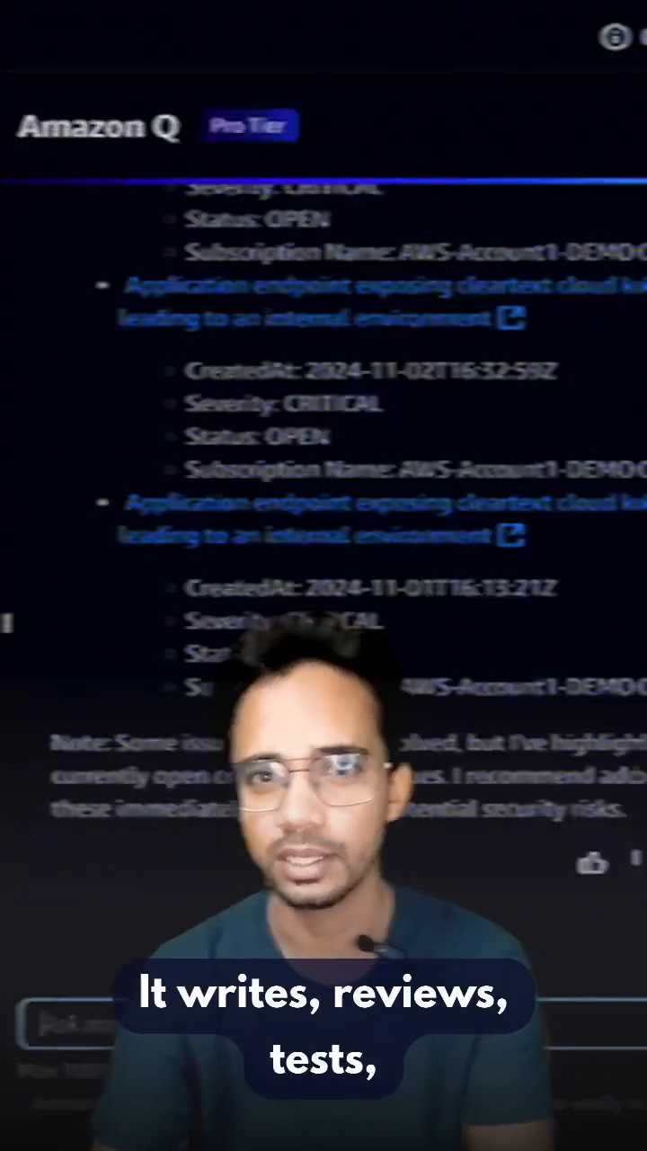